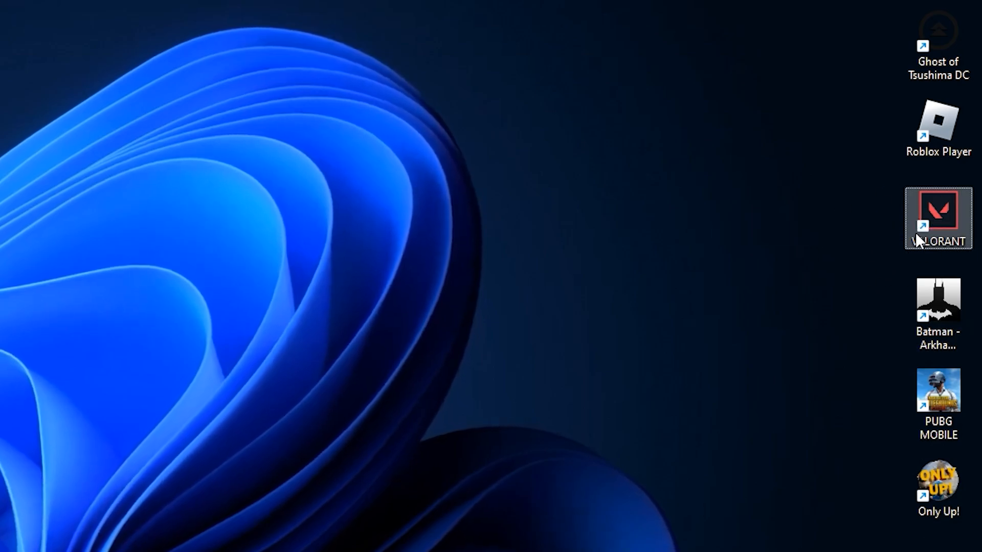
Step: Go to the VALORANT shortcut's file location, the Riot Client folder
{"action": "right_click", "coordinate": [938, 216]}
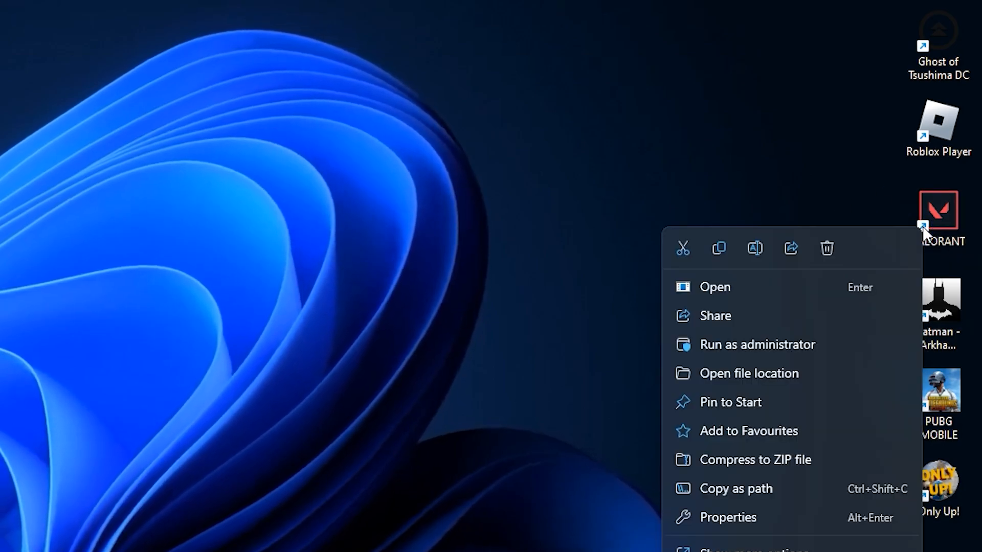
{"action": "mouse_move", "coordinate": [693, 316]}
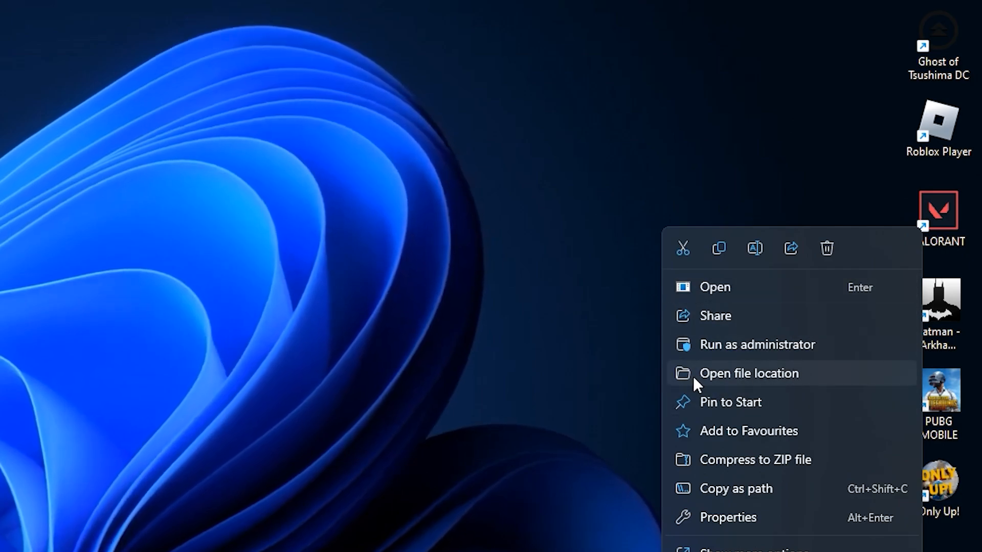
{"action": "left_click", "coordinate": [749, 374]}
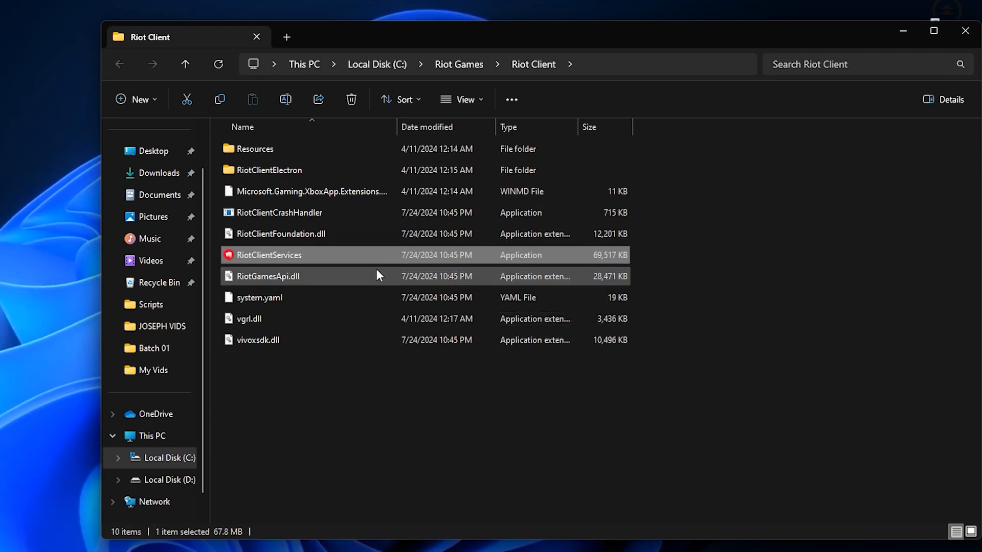
{"action": "mouse_move", "coordinate": [307, 127]}
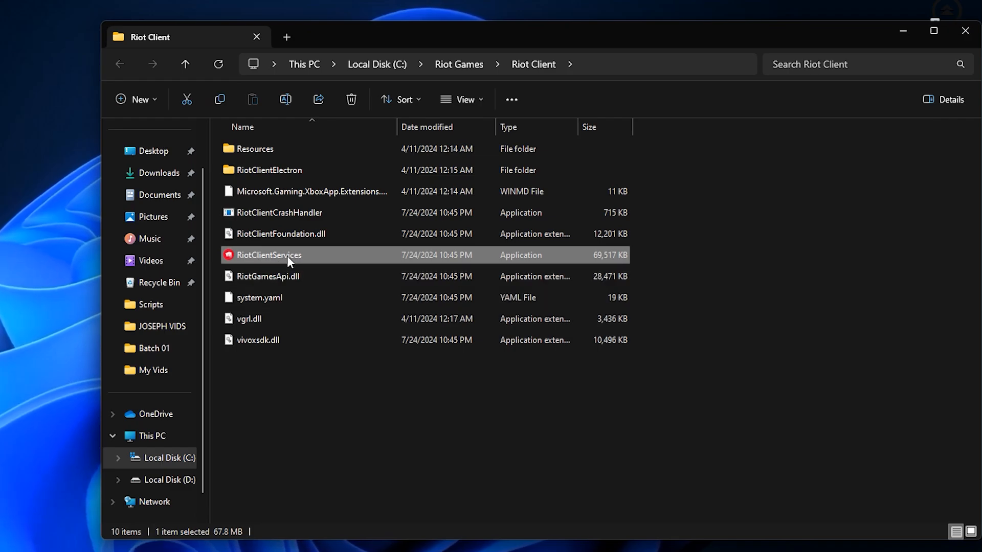
{"action": "mouse_move", "coordinate": [268, 263]}
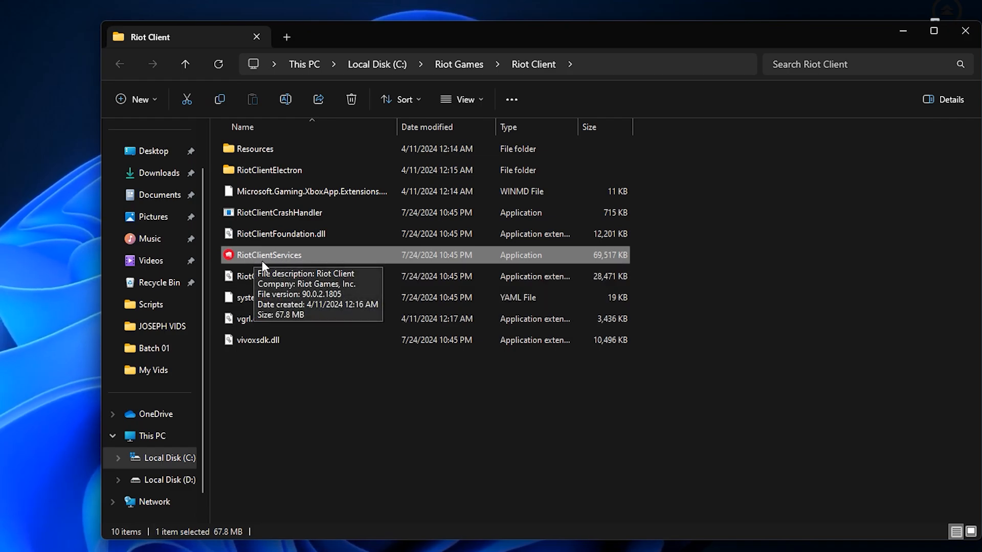
Step: Show the Compatibility properties of RiotClientServices
{"action": "right_click", "coordinate": [268, 255]}
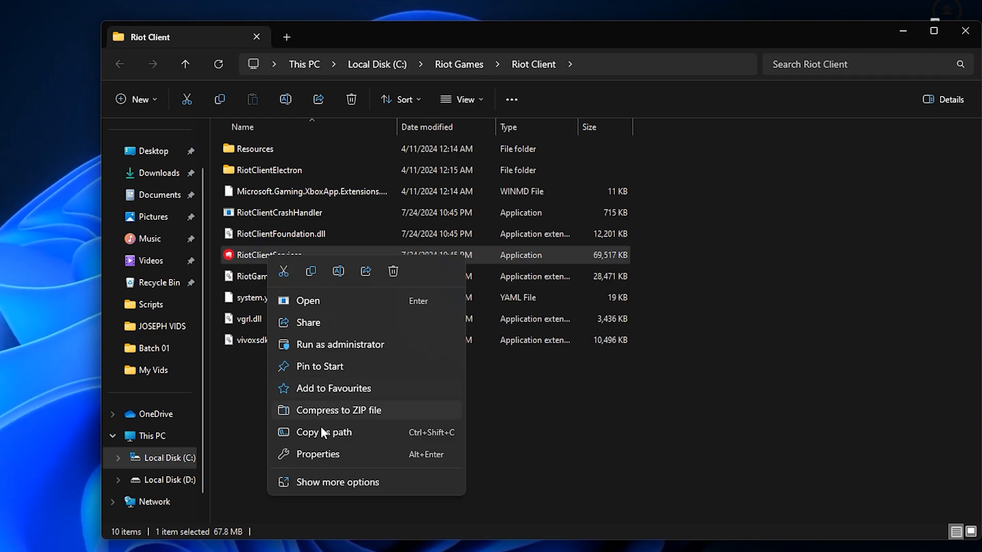
{"action": "left_click", "coordinate": [317, 454]}
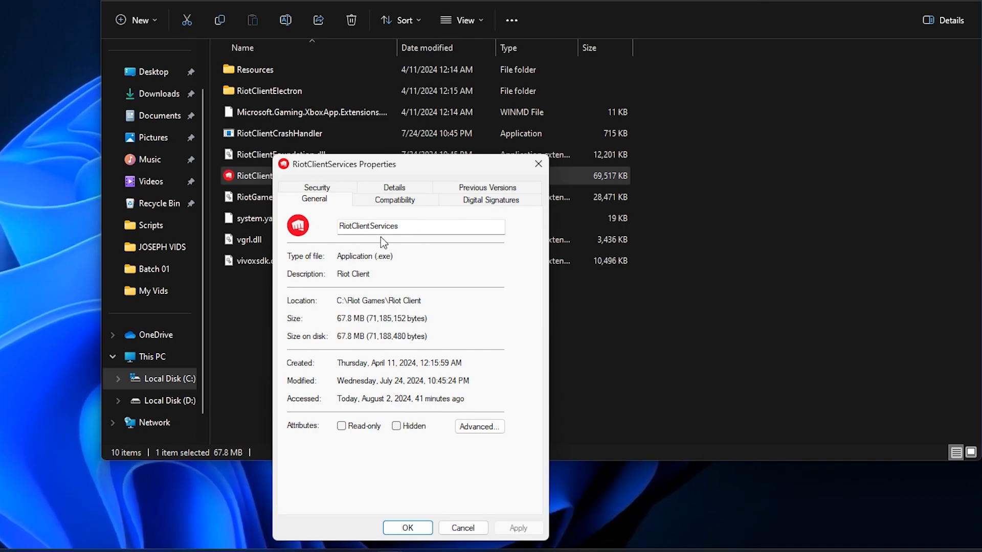
{"action": "left_click", "coordinate": [395, 200]}
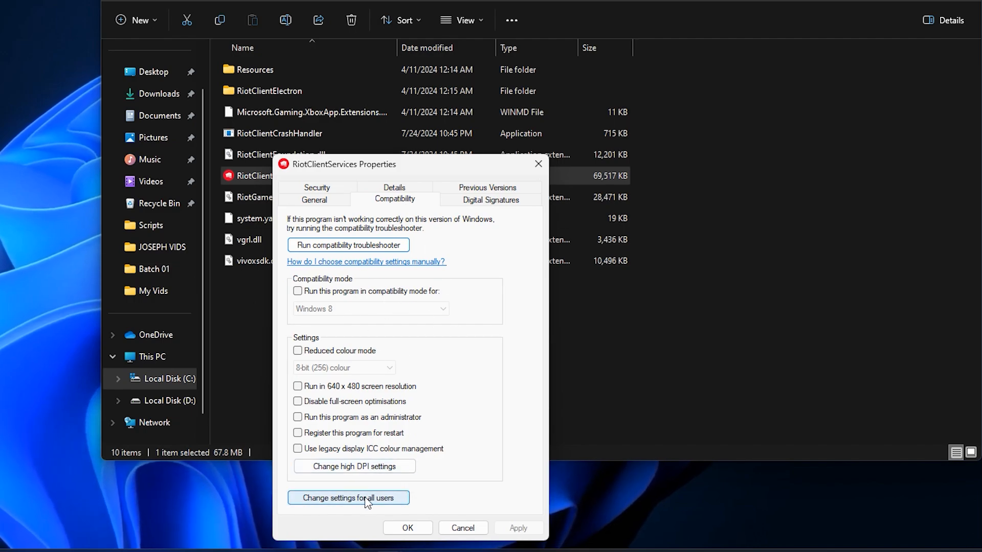
Step: For all users, enable Windows 8 compatibility mode and Run as administrator on RiotClientServices
{"action": "left_click", "coordinate": [348, 498]}
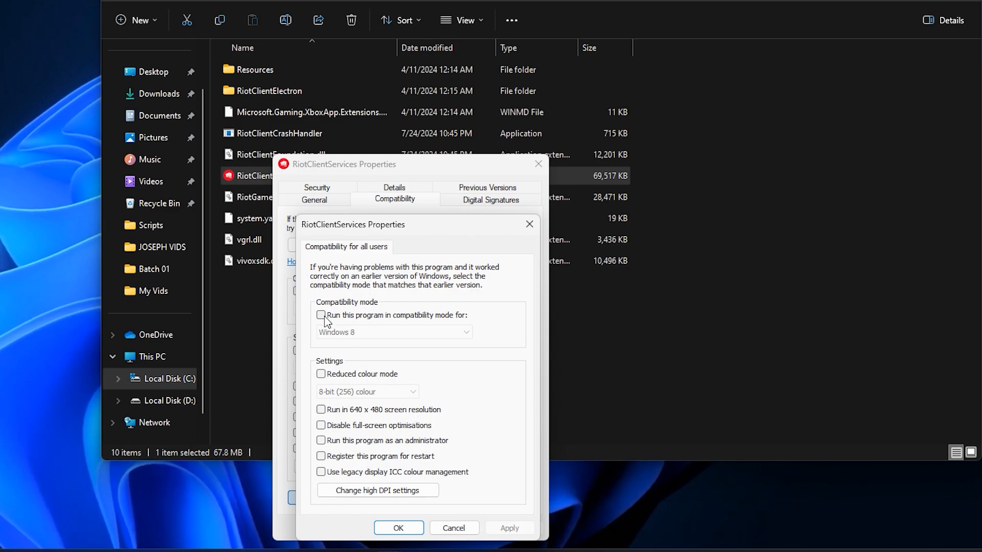
{"action": "mouse_move", "coordinate": [407, 325]}
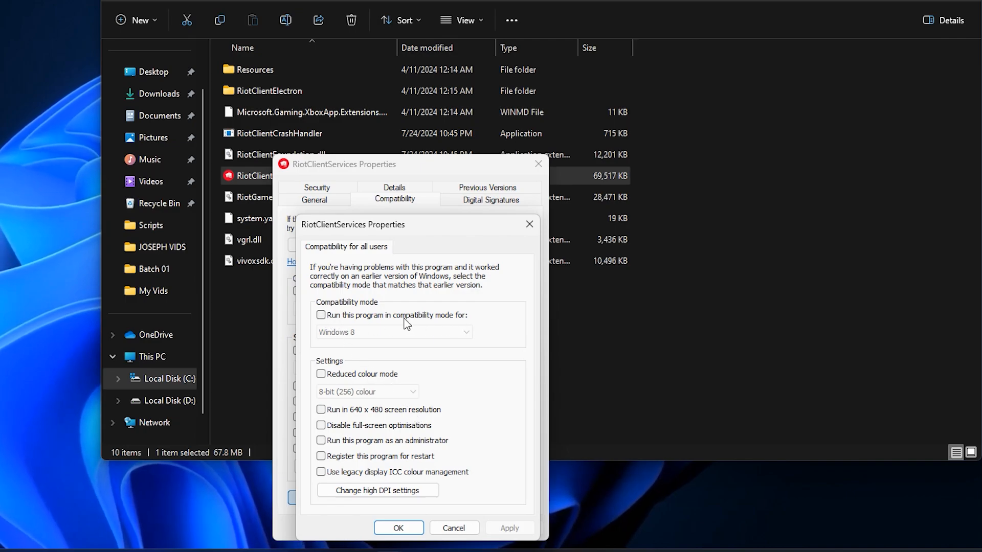
{"action": "left_click", "coordinate": [320, 315]}
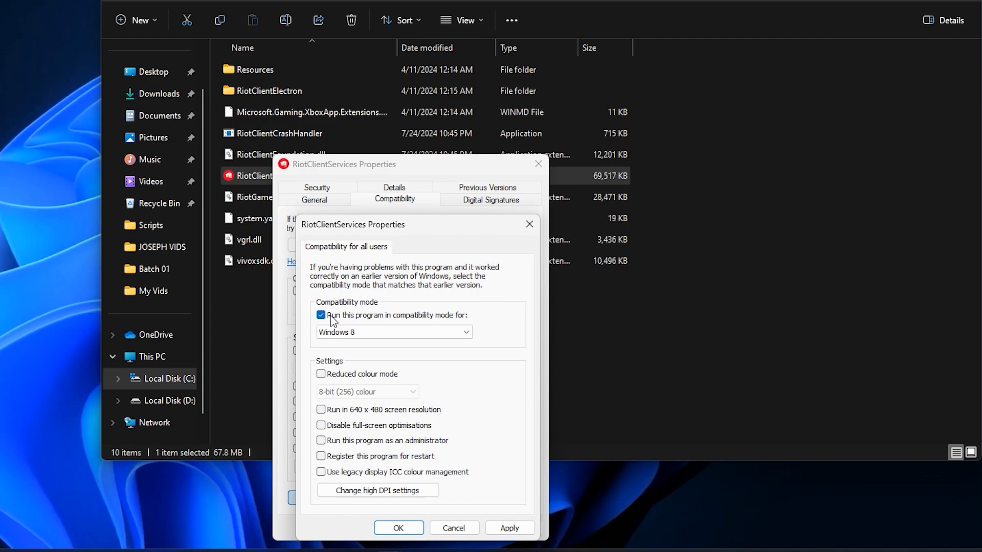
{"action": "mouse_move", "coordinate": [333, 322]}
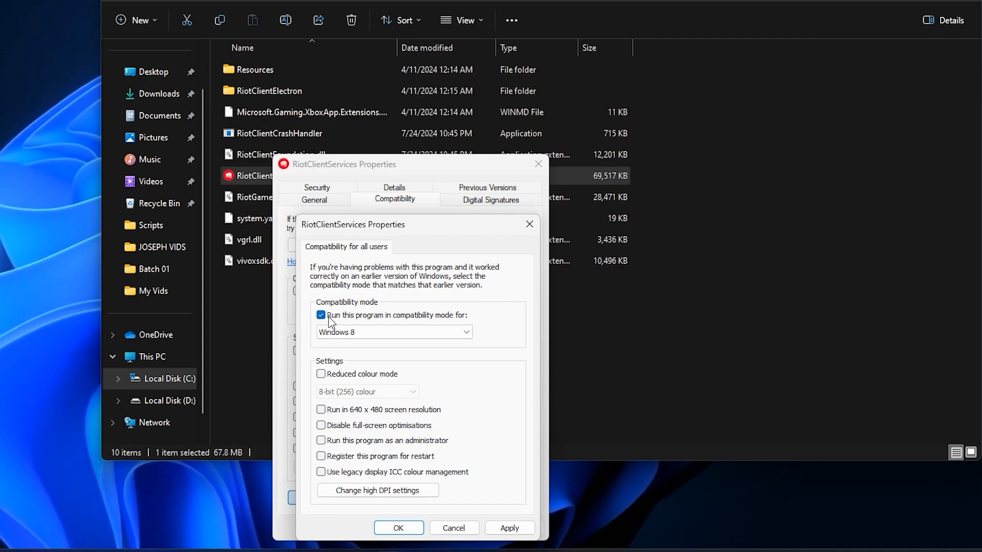
{"action": "left_click", "coordinate": [393, 331]}
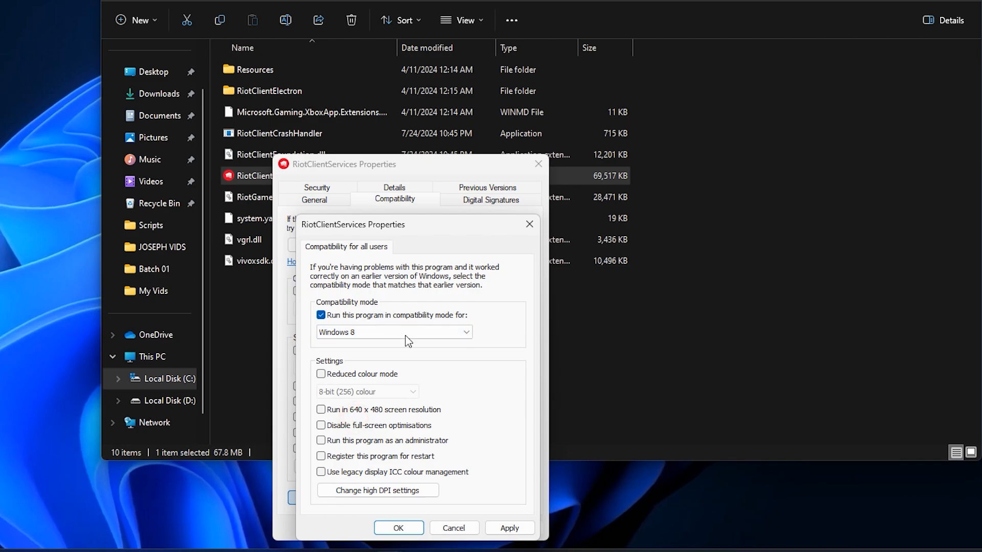
{"action": "mouse_move", "coordinate": [351, 351]}
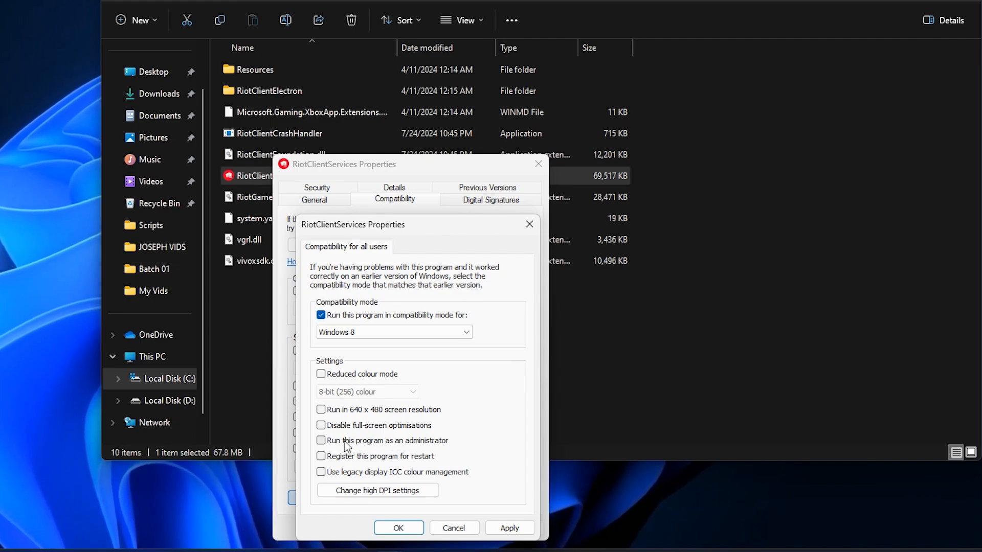
{"action": "left_click", "coordinate": [321, 440]}
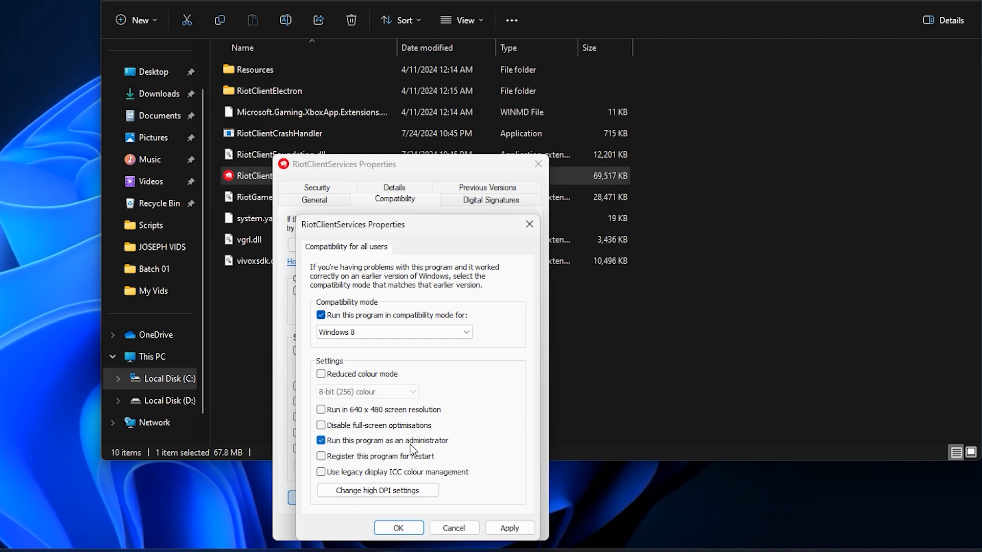
{"action": "mouse_move", "coordinate": [372, 449]}
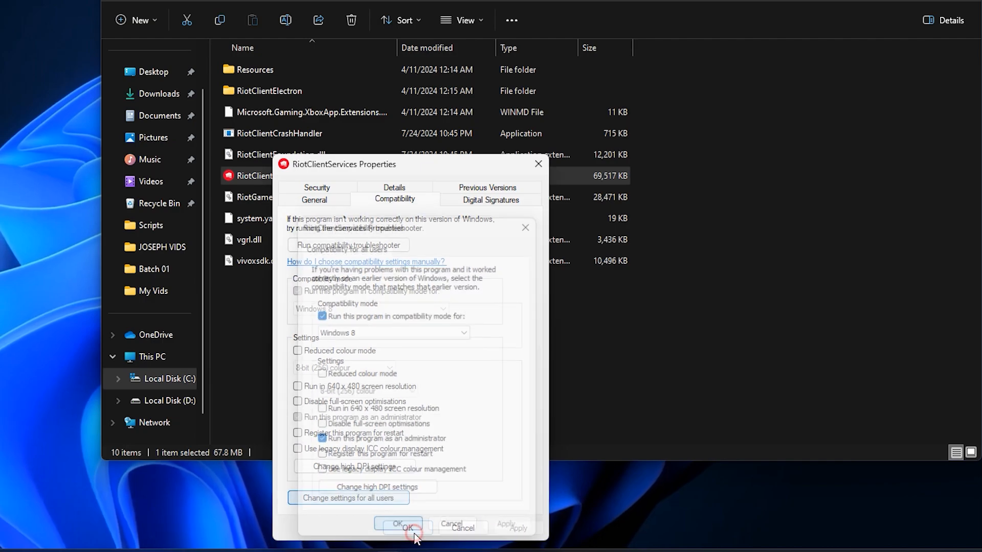
Step: Confirm the compatibility changes and launch Windows Settings from Start
{"action": "left_click", "coordinate": [398, 524]}
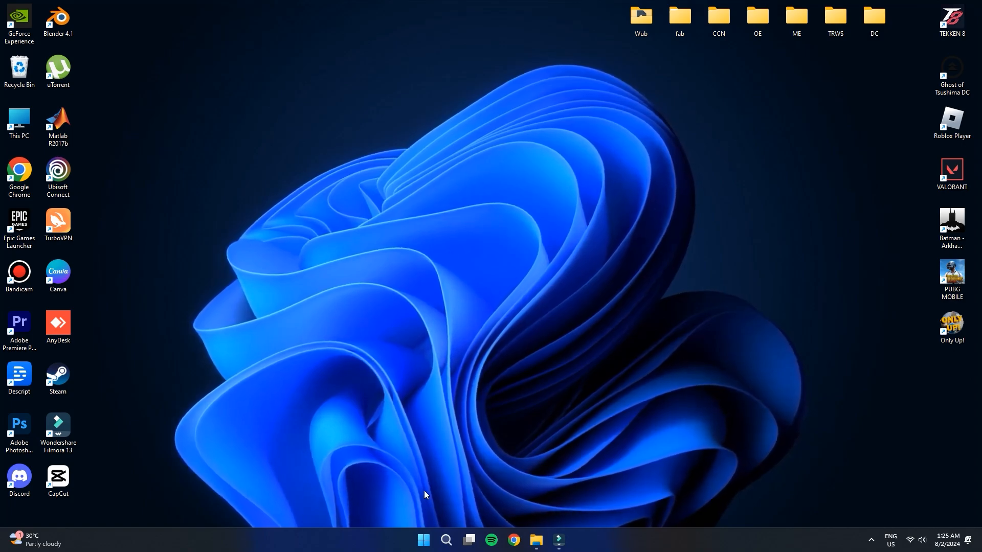
{"action": "left_click", "coordinate": [424, 540]}
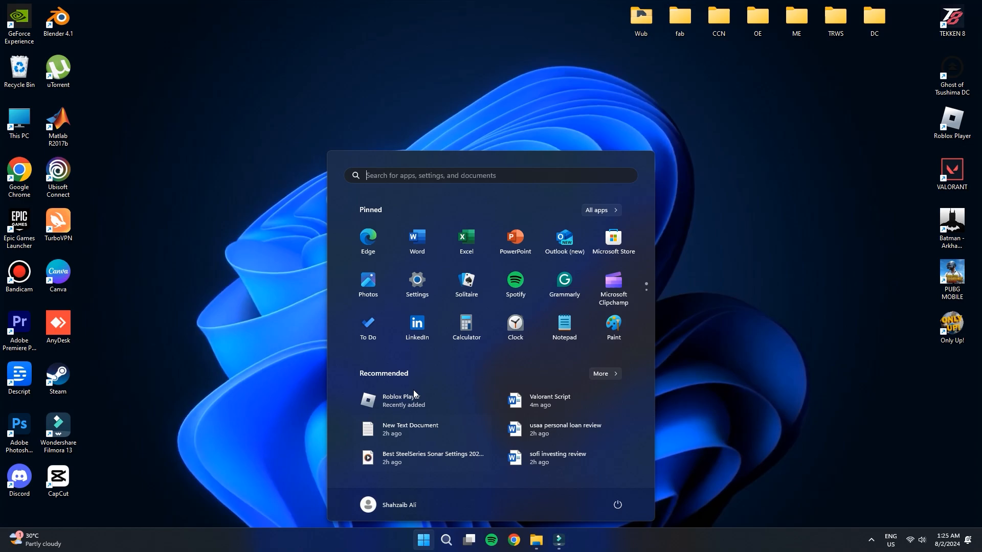
{"action": "mouse_move", "coordinate": [417, 285]}
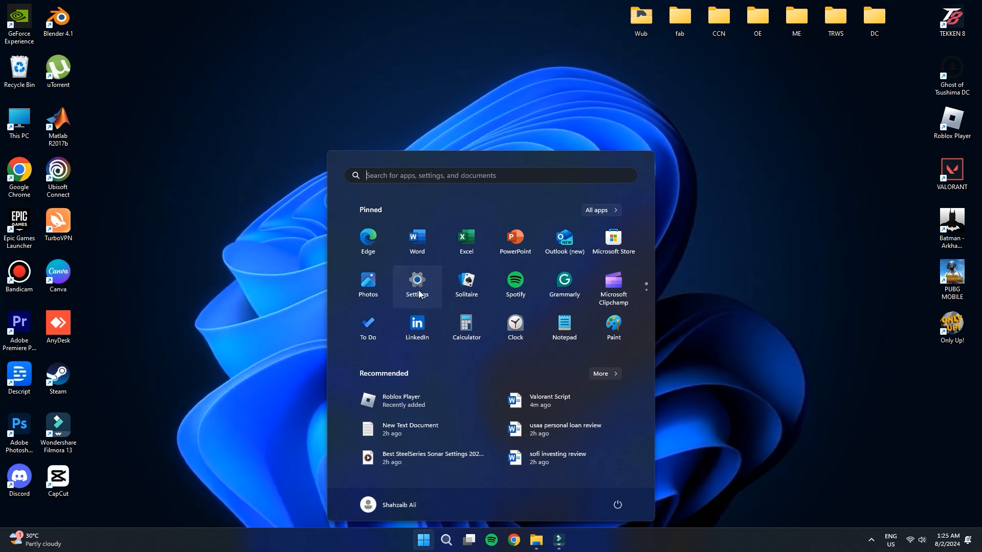
{"action": "left_click", "coordinate": [417, 282]}
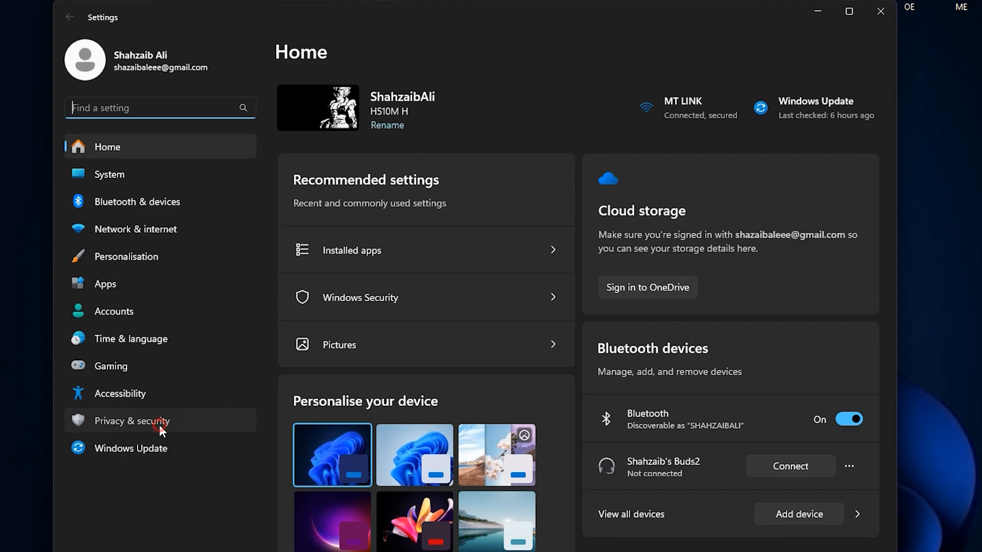
Step: Go to the Privacy & security settings page
{"action": "left_click", "coordinate": [132, 420]}
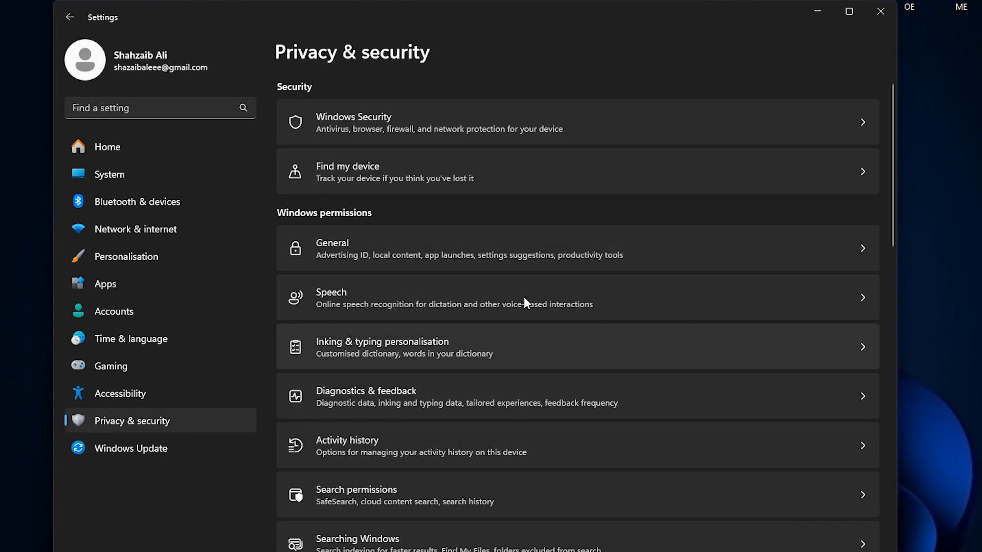
{"action": "mouse_move", "coordinate": [369, 125]}
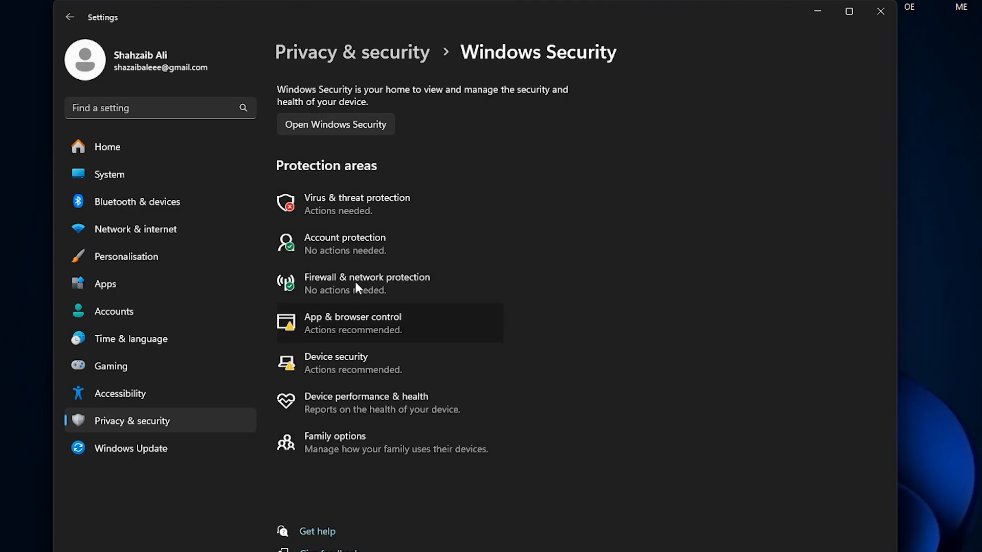
{"action": "mouse_move", "coordinate": [362, 244]}
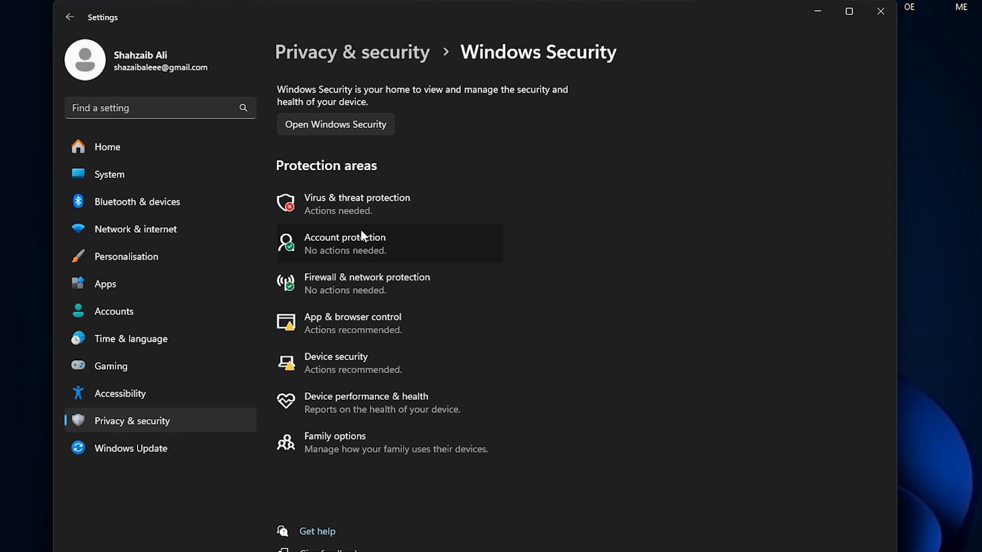
Step: Reach the Virus & threat protection settings via Manage settings
{"action": "left_click", "coordinate": [335, 124]}
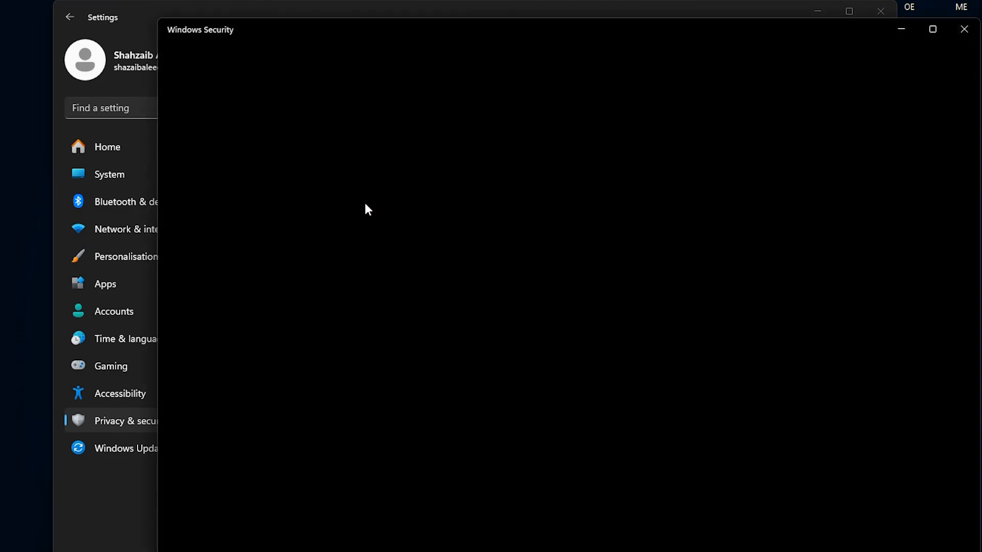
{"action": "mouse_move", "coordinate": [675, 377]}
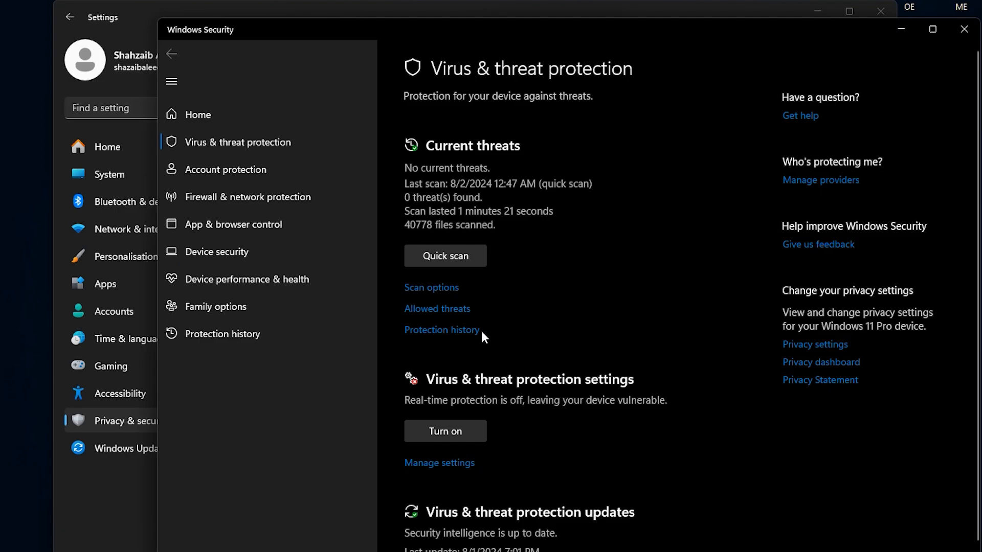
{"action": "mouse_move", "coordinate": [557, 332]}
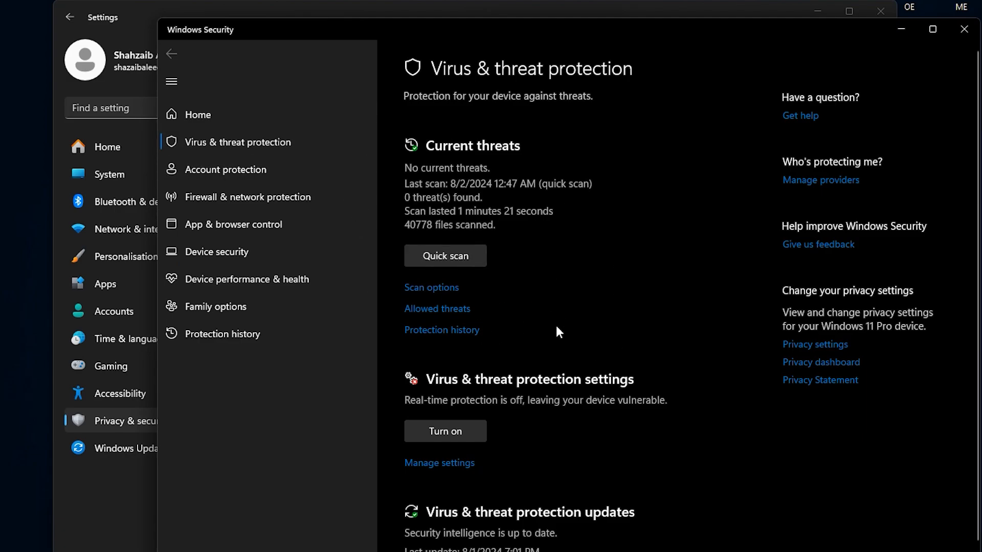
{"action": "mouse_move", "coordinate": [632, 384]}
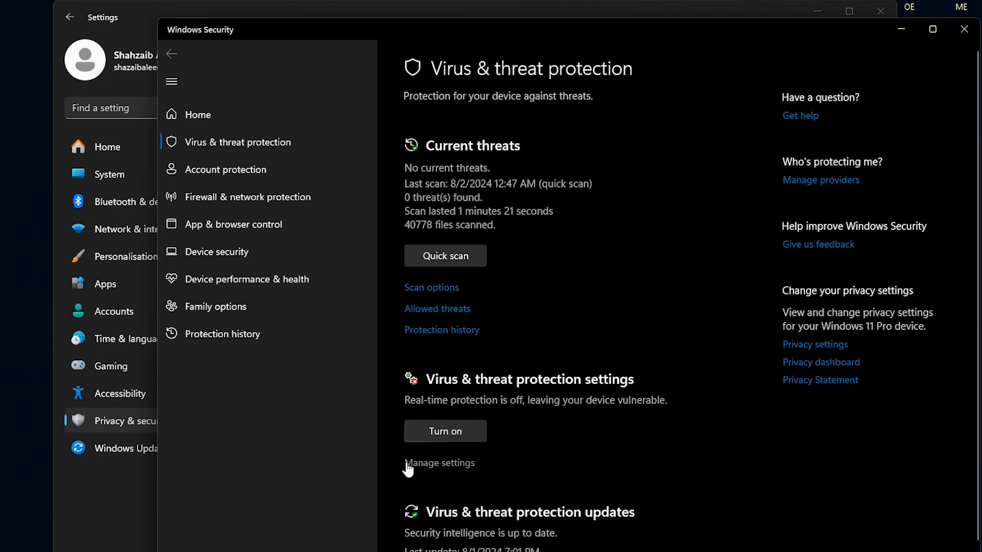
{"action": "left_click", "coordinate": [440, 462]}
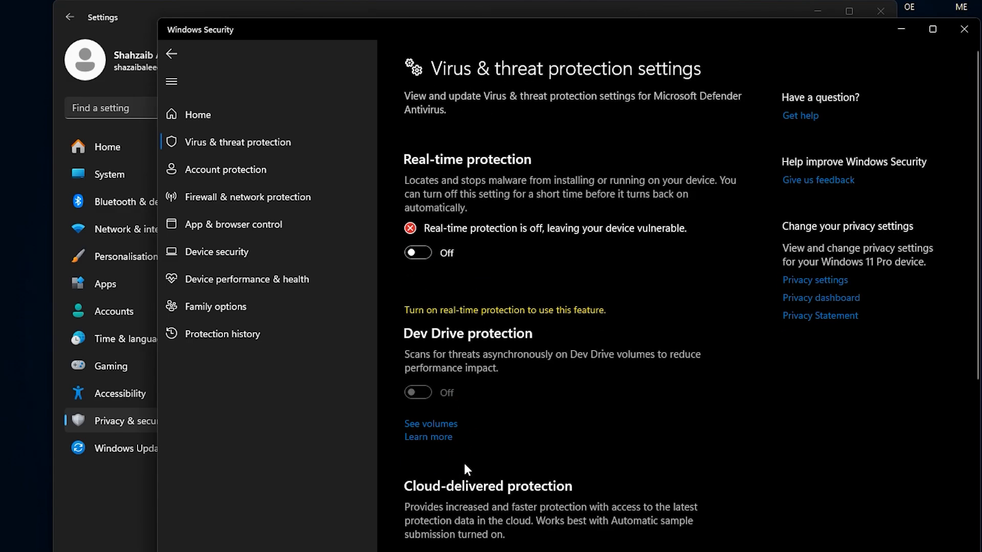
{"action": "mouse_move", "coordinate": [460, 265]}
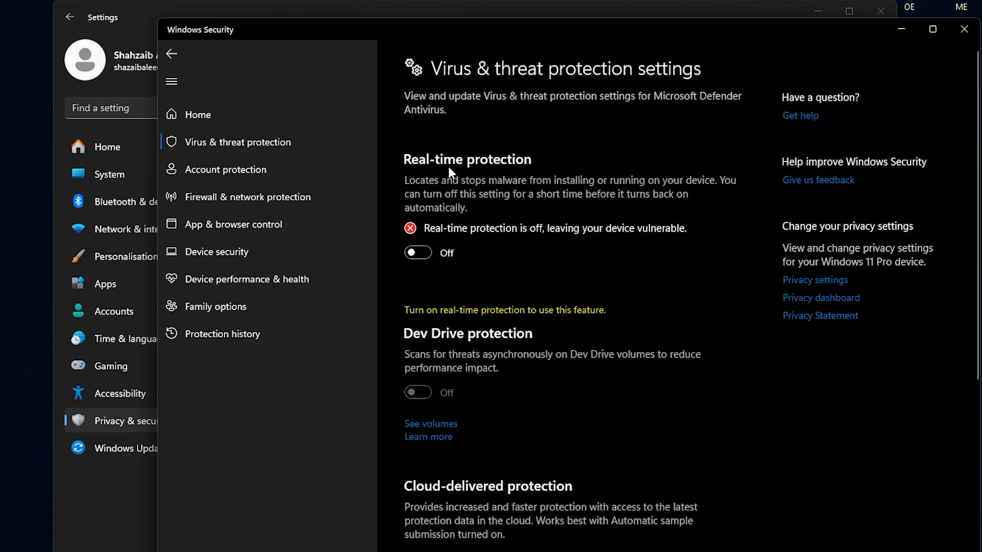
Step: Switch Real-time protection to On
{"action": "left_click", "coordinate": [418, 253]}
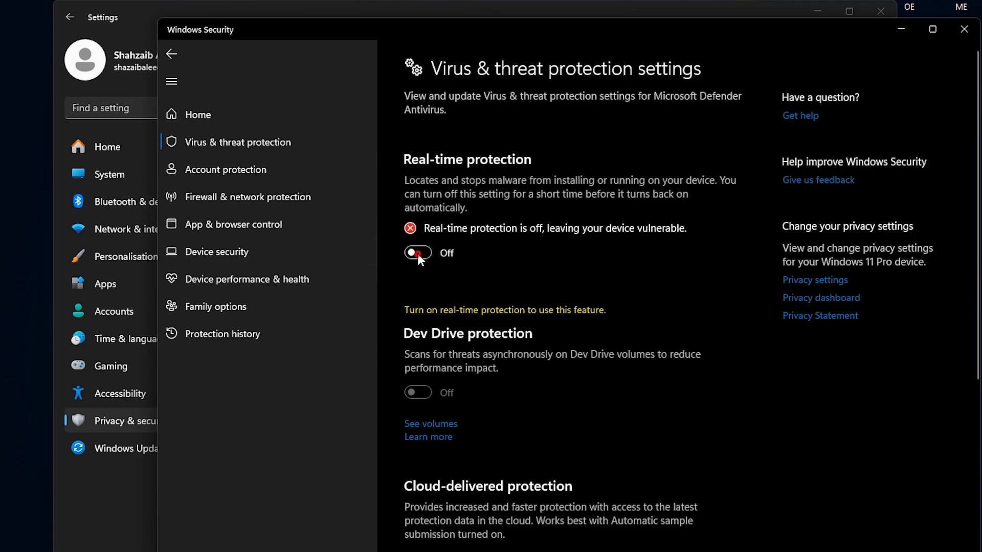
{"action": "left_click", "coordinate": [417, 253]}
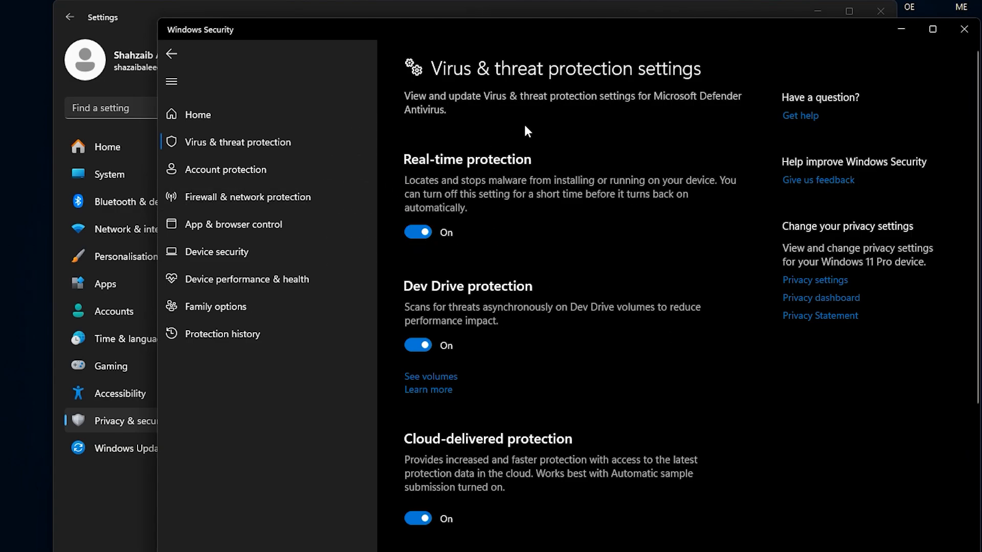
{"action": "mouse_move", "coordinate": [460, 192]}
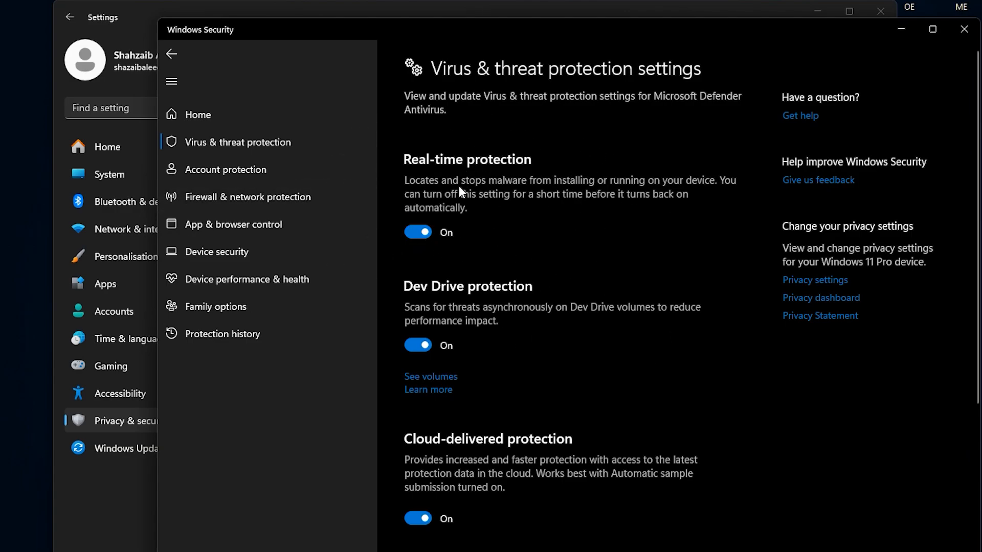
{"action": "mouse_move", "coordinate": [564, 213]}
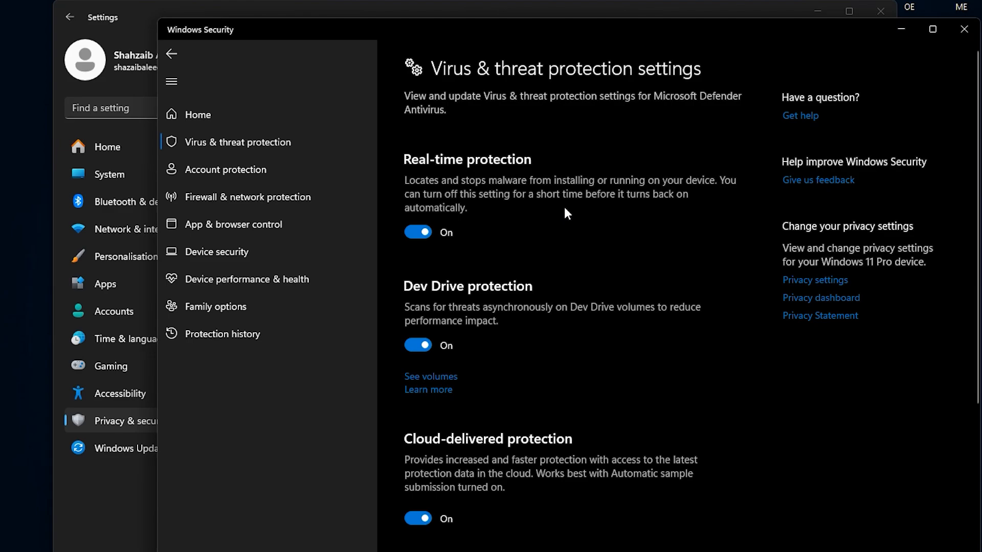
{"action": "mouse_move", "coordinate": [443, 252]}
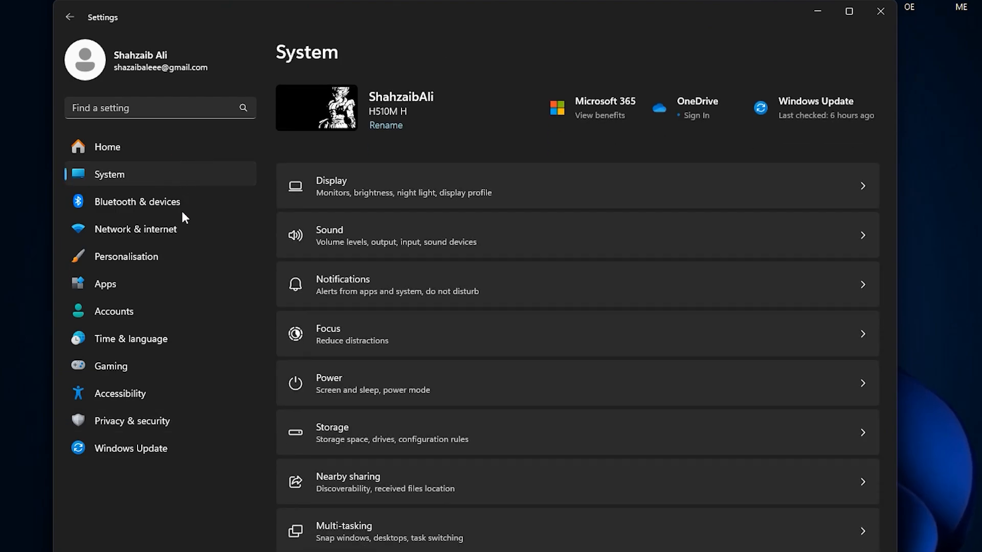
Step: Check for Windows updates on the Windows Update page, which ends with an error
{"action": "left_click", "coordinate": [130, 448]}
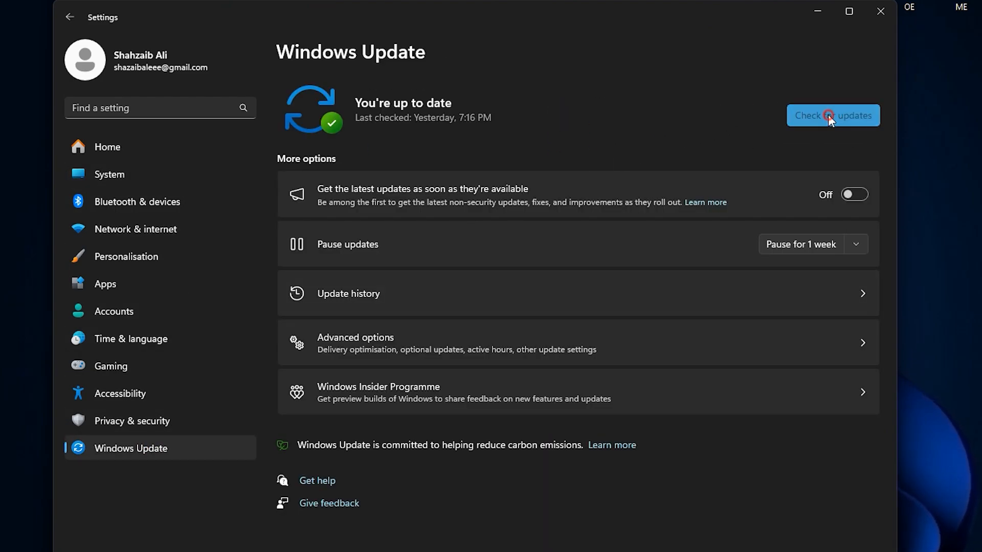
{"action": "left_click", "coordinate": [832, 115]}
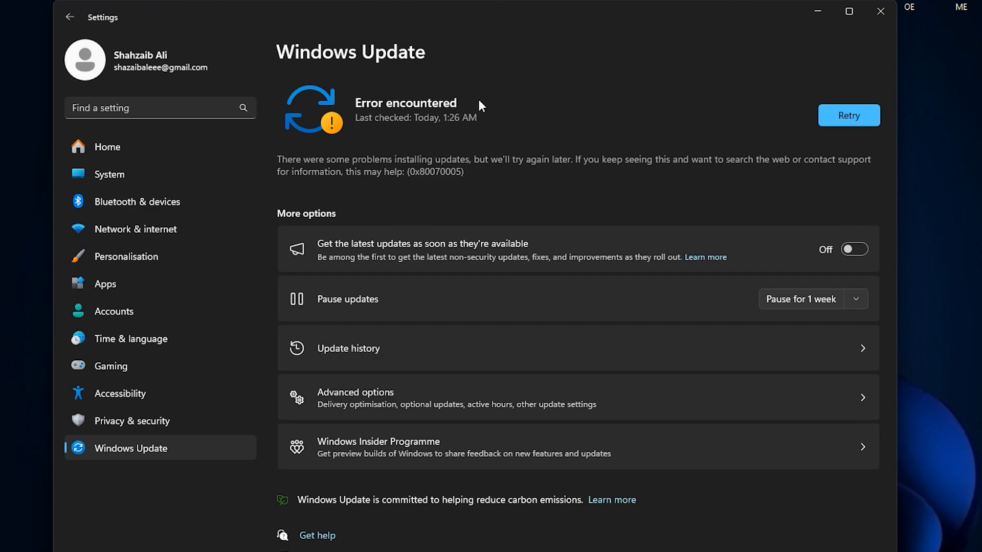
{"action": "mouse_move", "coordinate": [582, 206]}
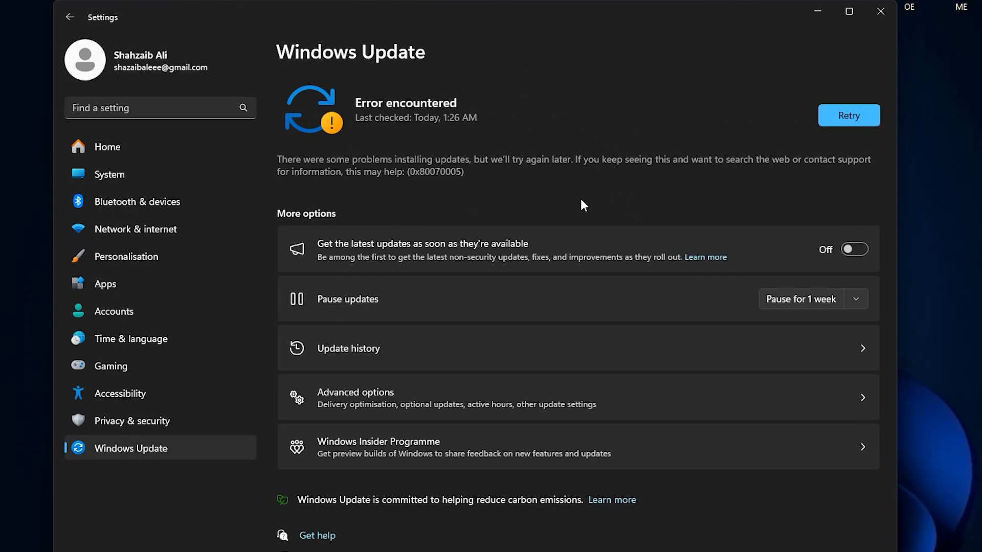
{"action": "mouse_move", "coordinate": [542, 113]}
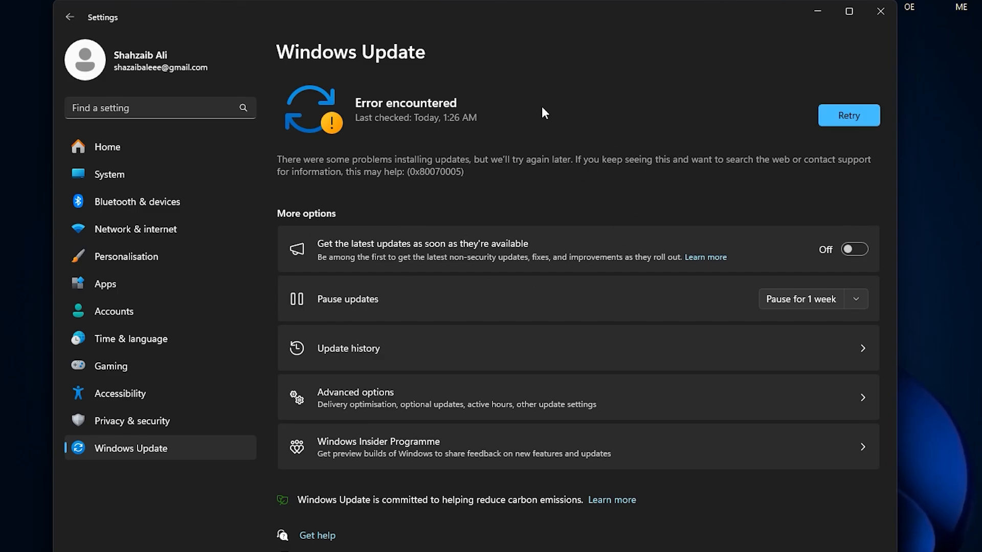
{"action": "mouse_move", "coordinate": [628, 185]}
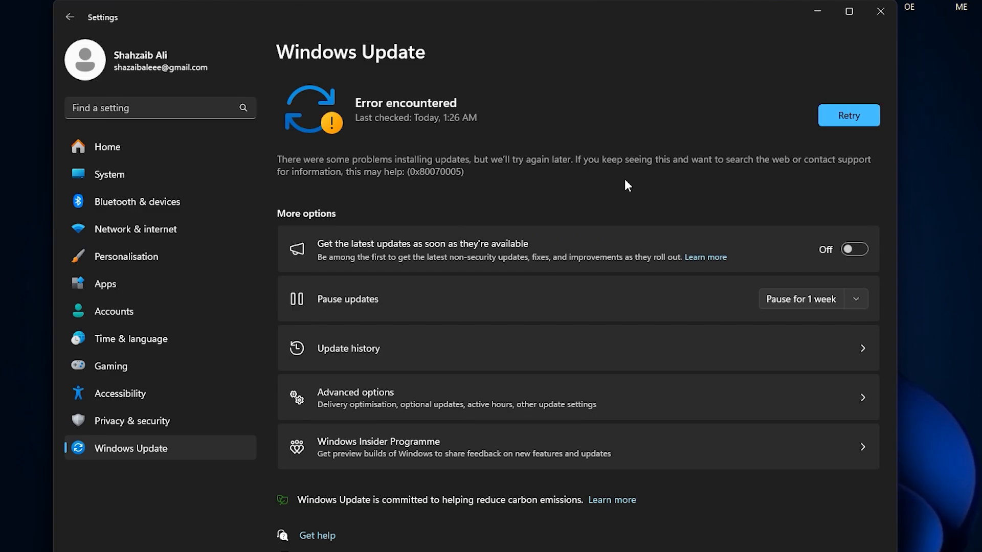
{"action": "scroll", "scroll_direction": "down", "scroll_amount": 3}
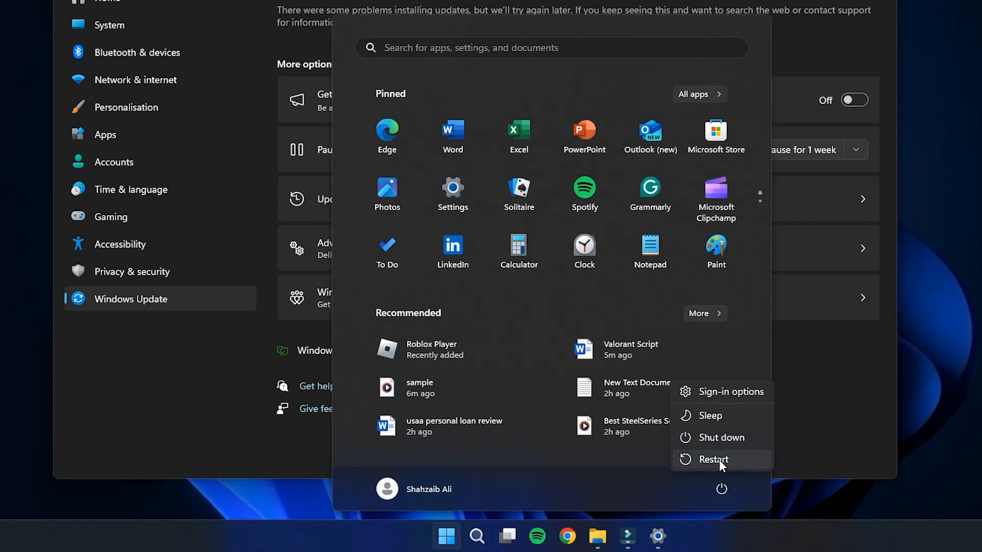
{"action": "mouse_move", "coordinate": [712, 459]}
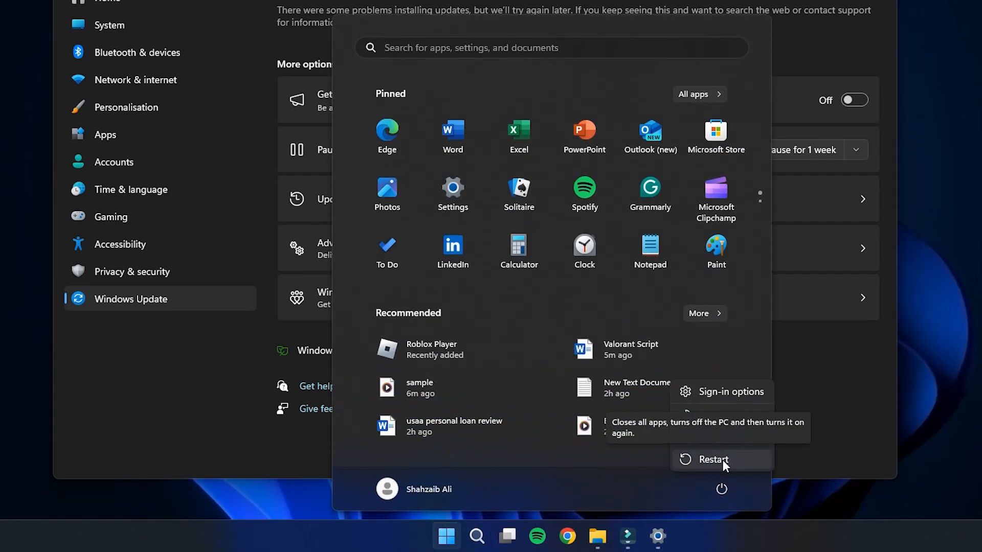
Step: Restart the computer from the Start menu power options
{"action": "left_click", "coordinate": [712, 460]}
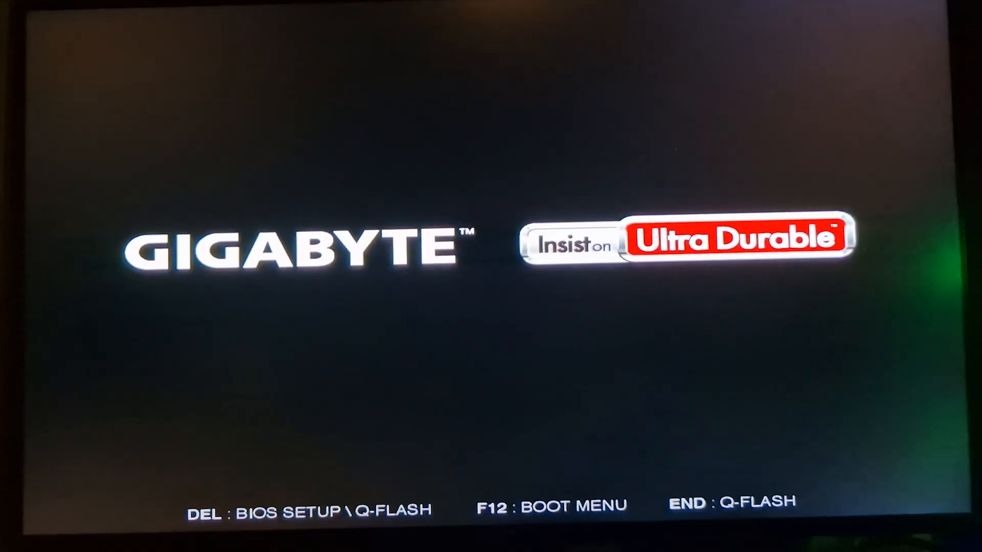
Step: Enter Gigabyte BIOS setup with Delete and switch to Advanced Mode
{"action": "key", "text": "Delete"}
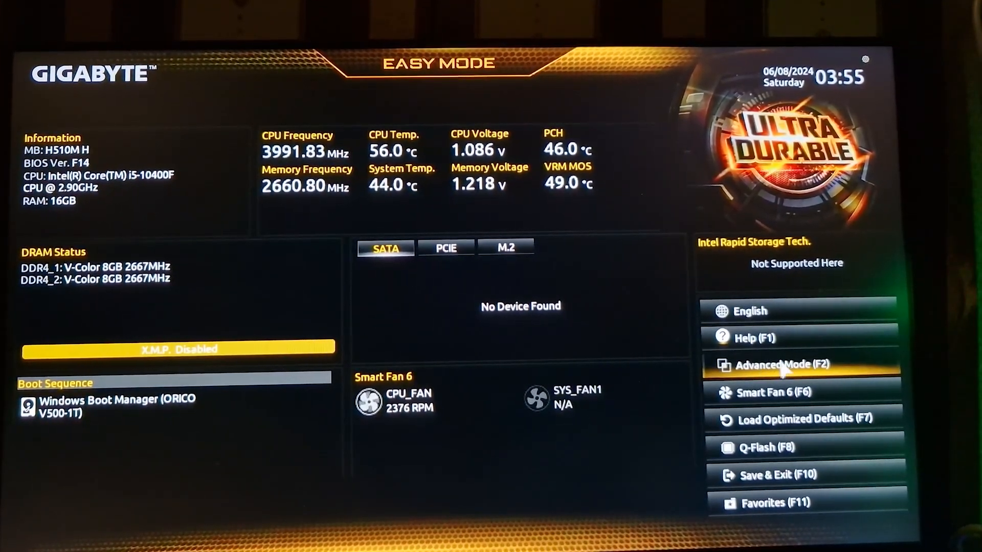
{"action": "left_click", "coordinate": [779, 364]}
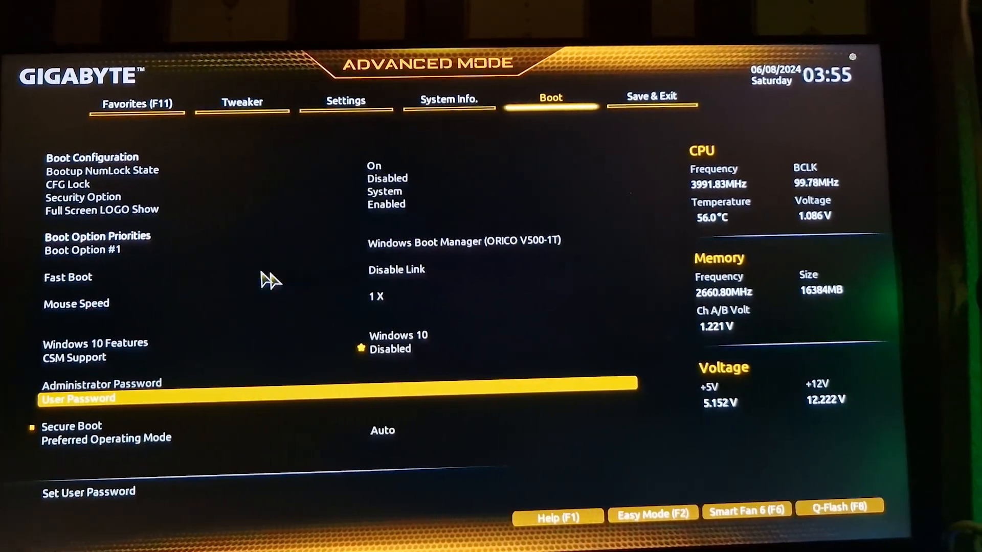
Step: Set Secure Boot to Enabled on the BIOS Secure Boot page
{"action": "key", "text": "up"}
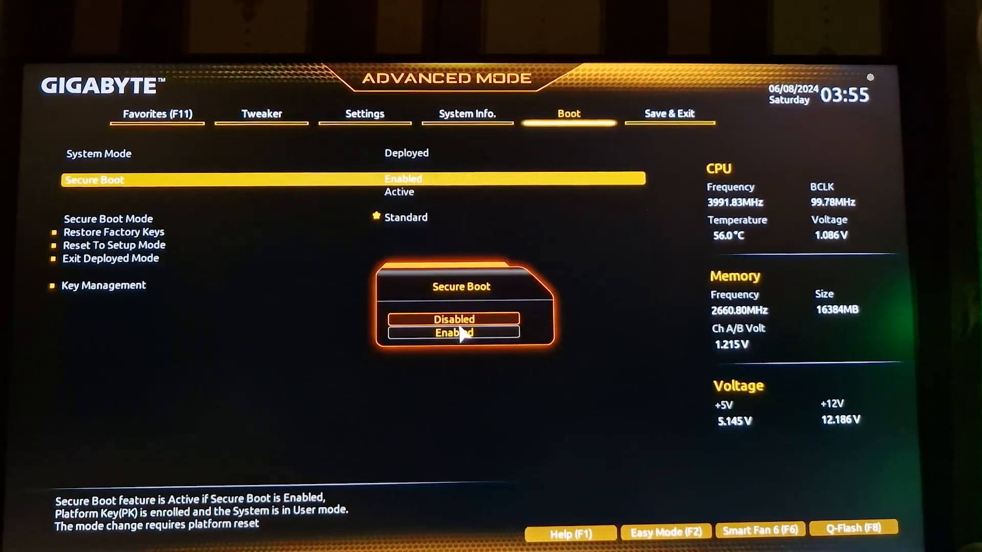
{"action": "left_click", "coordinate": [454, 331]}
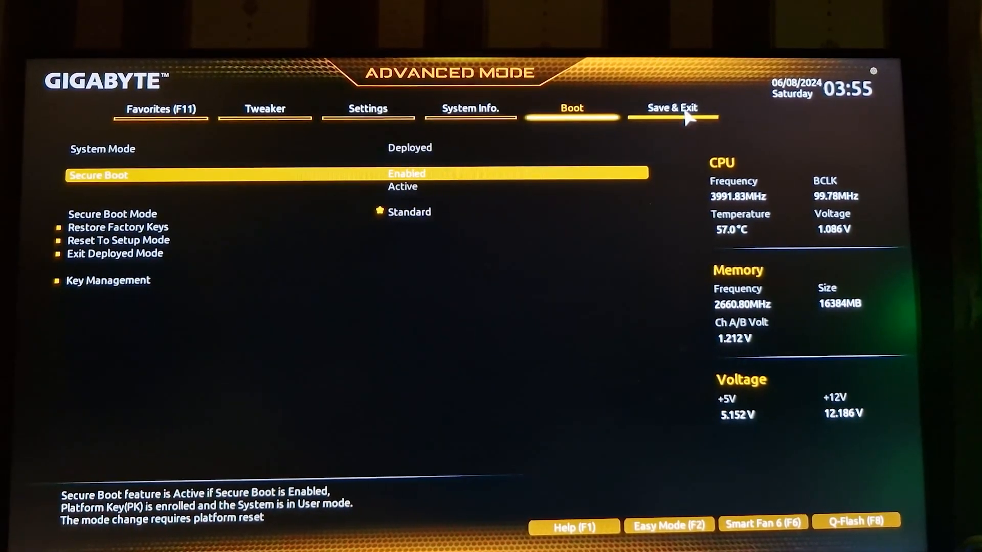
Step: Save BIOS changes and reset via Save & Exit Setup, then launch VALORANT from the desktop
{"action": "left_click", "coordinate": [674, 108]}
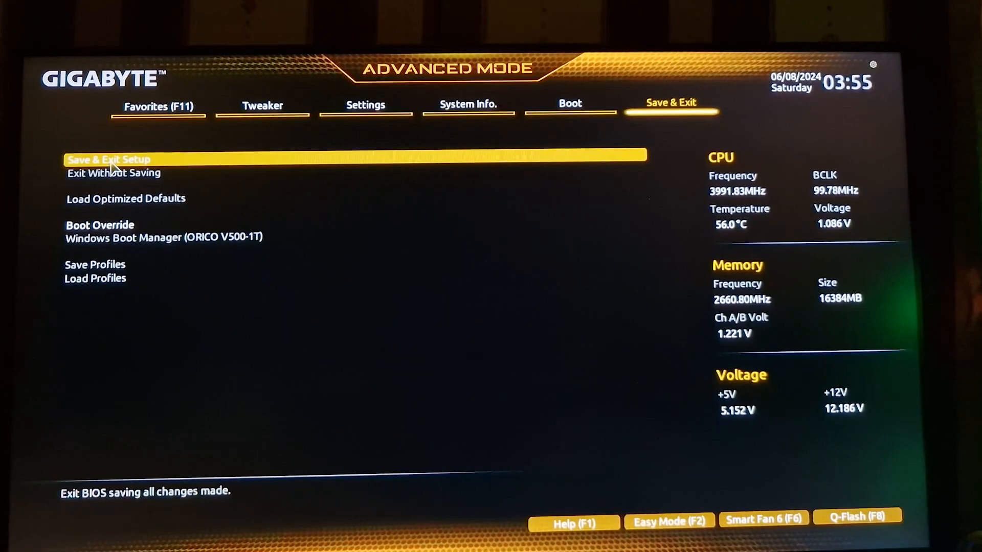
{"action": "left_click", "coordinate": [109, 159]}
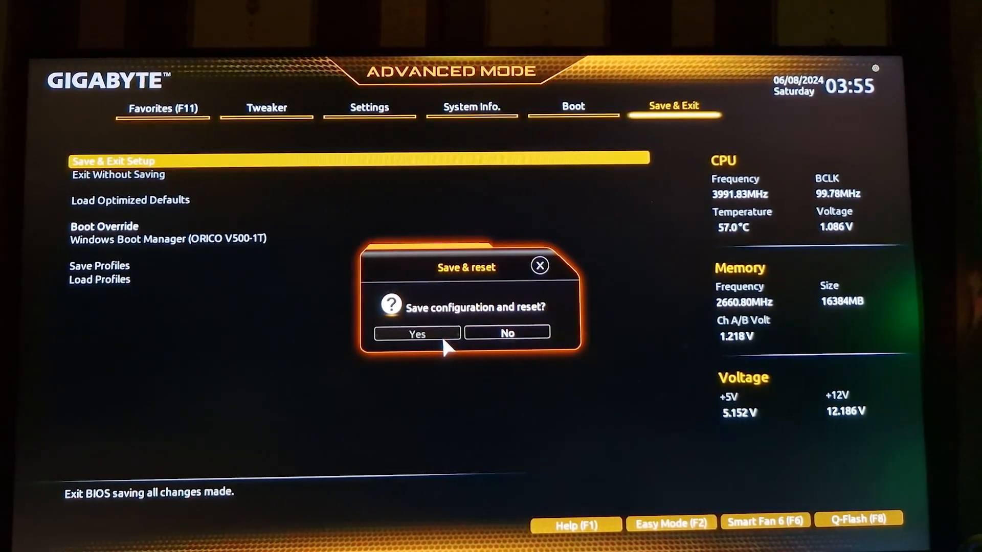
{"action": "left_click", "coordinate": [416, 332]}
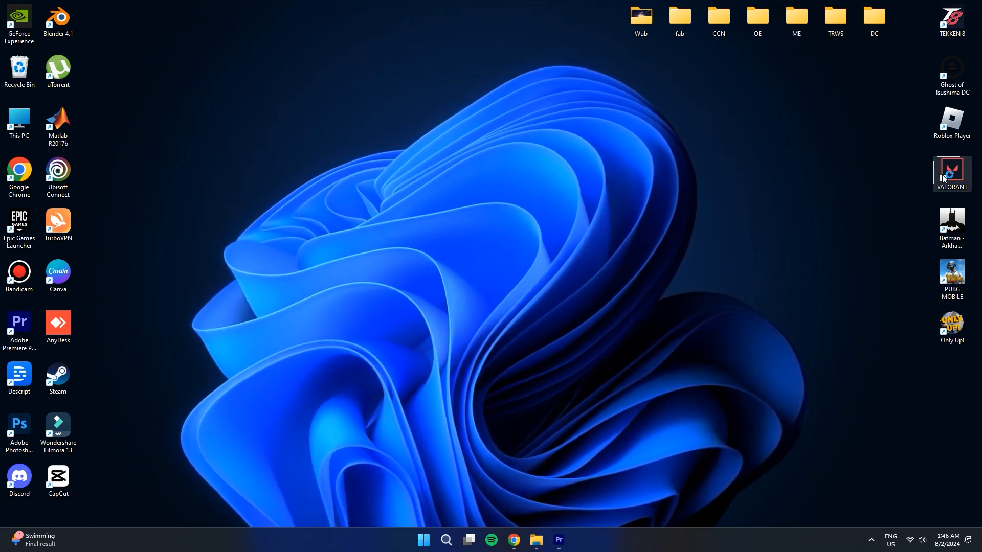
{"action": "double_click", "coordinate": [951, 174]}
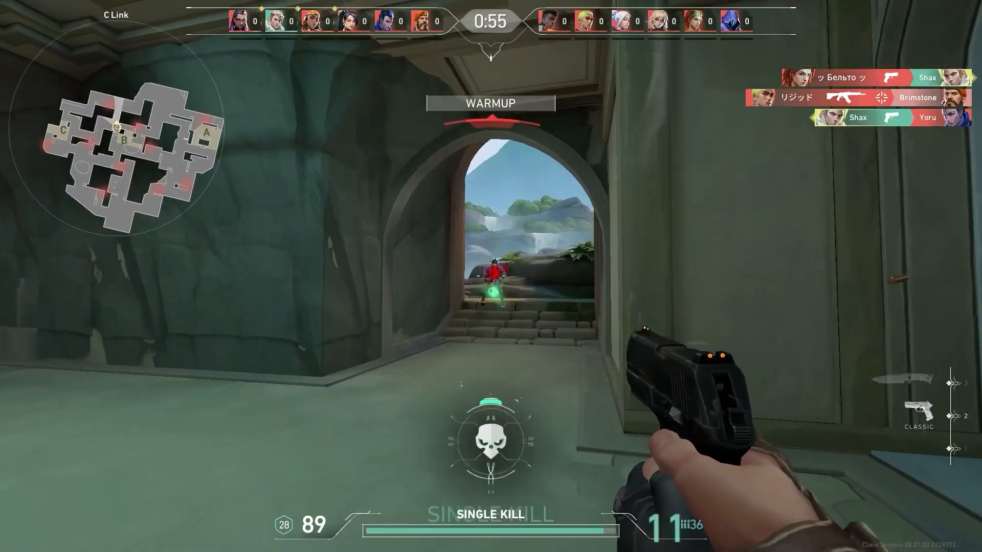